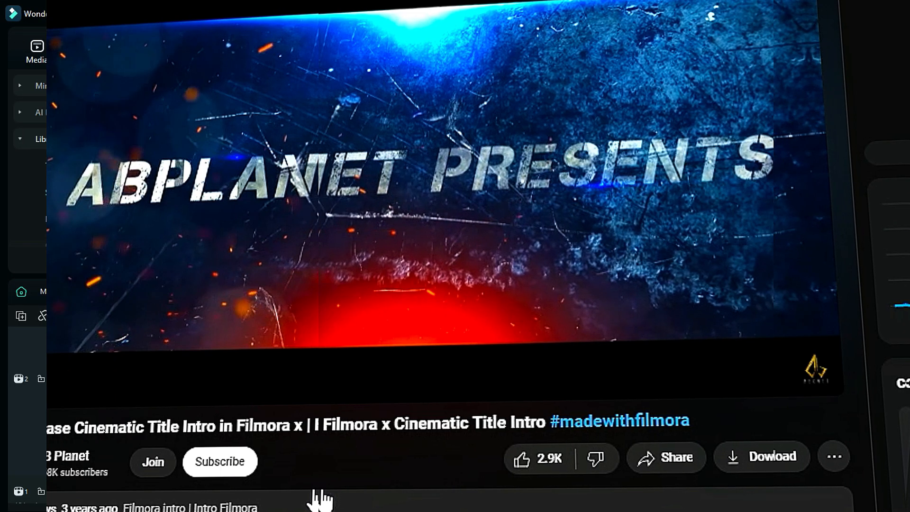
Step: Keyframe the ball's Position Y and Rotate at 0, 1:04 and 2:01 for a drop, rebound and ~90° turn
left_click(220, 461)
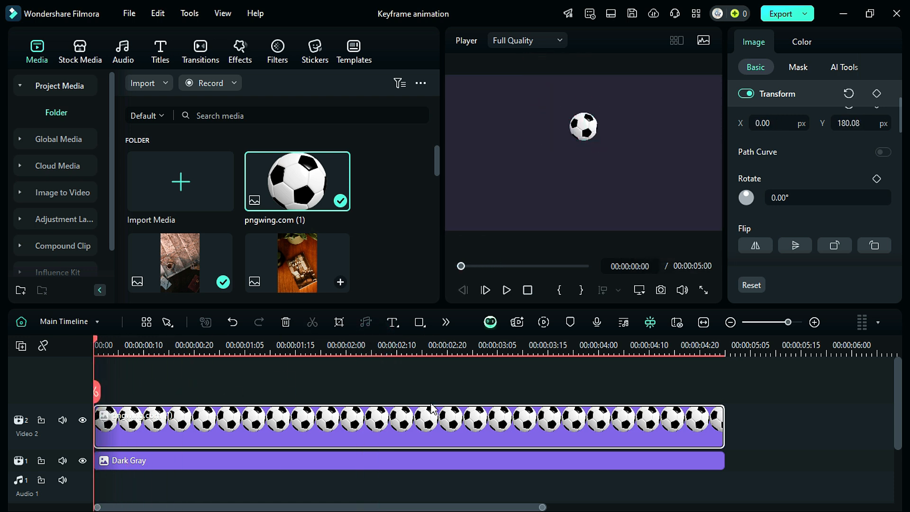
left_click(876, 93)
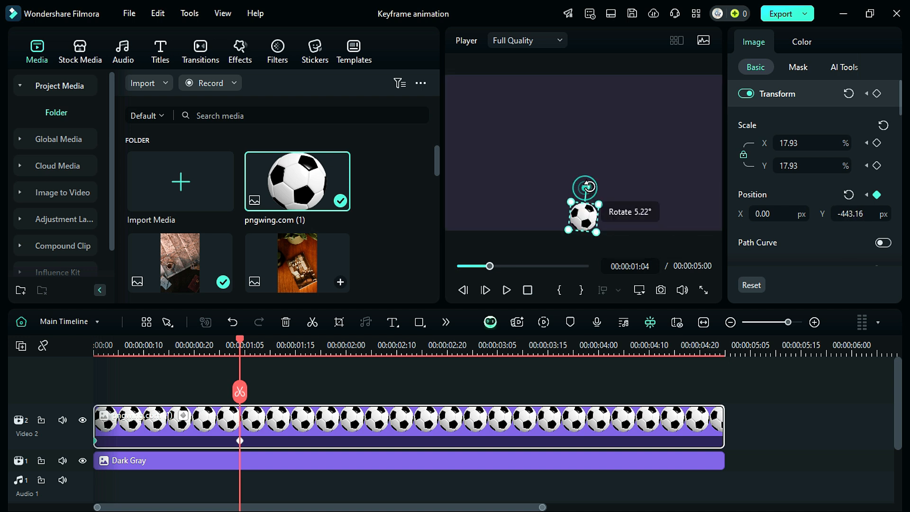
left_click(351, 344)
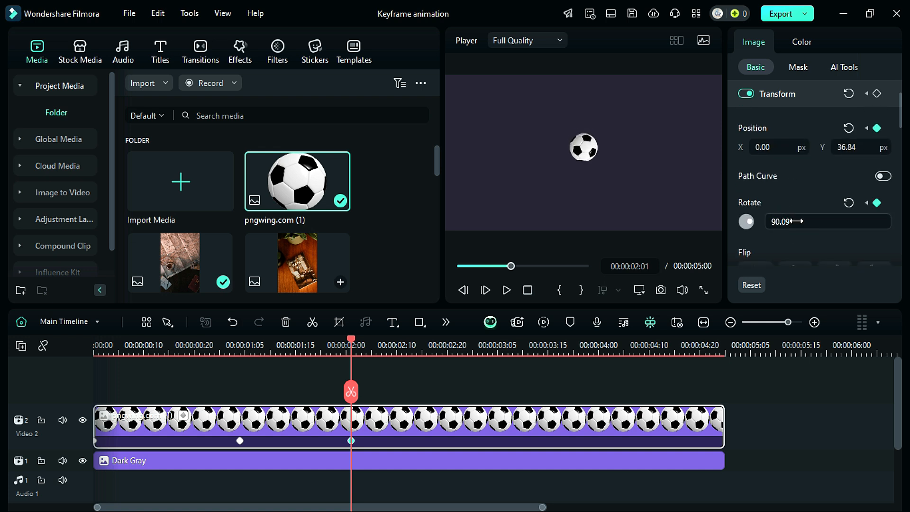
left_click(506, 290)
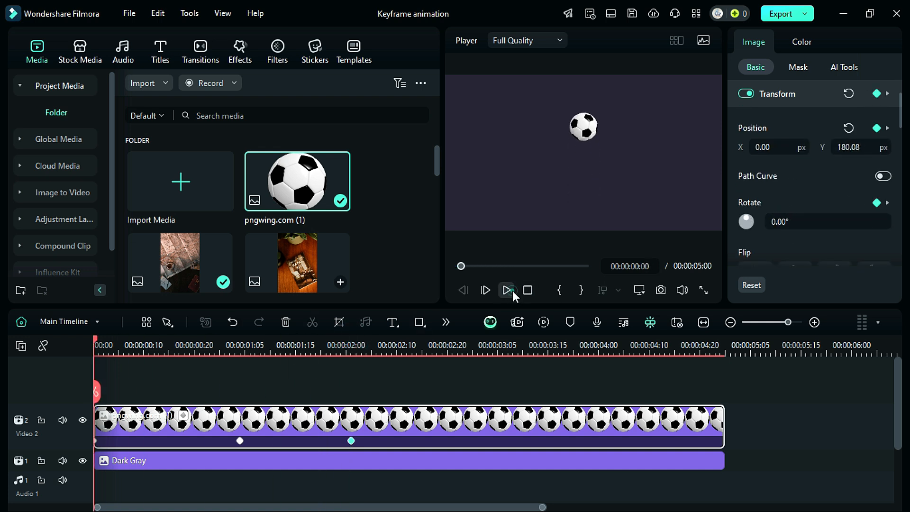
left_click(506, 290)
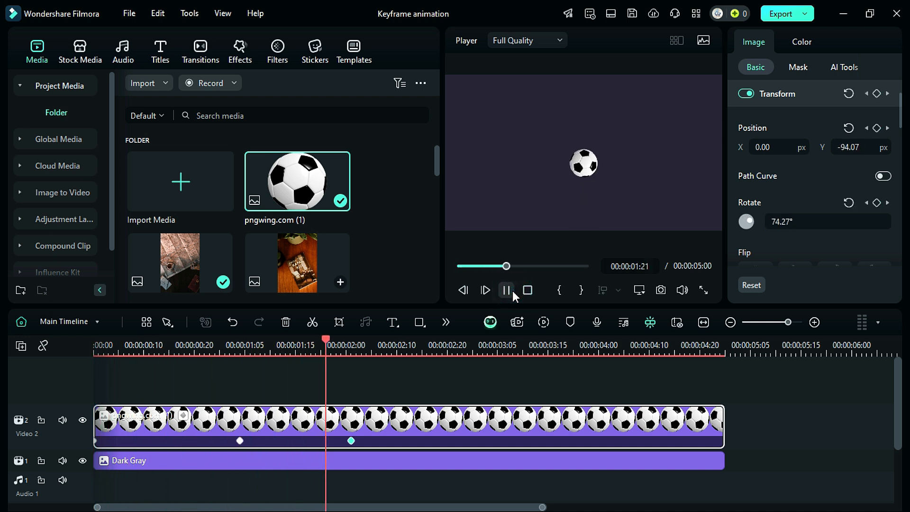
left_click(504, 290)
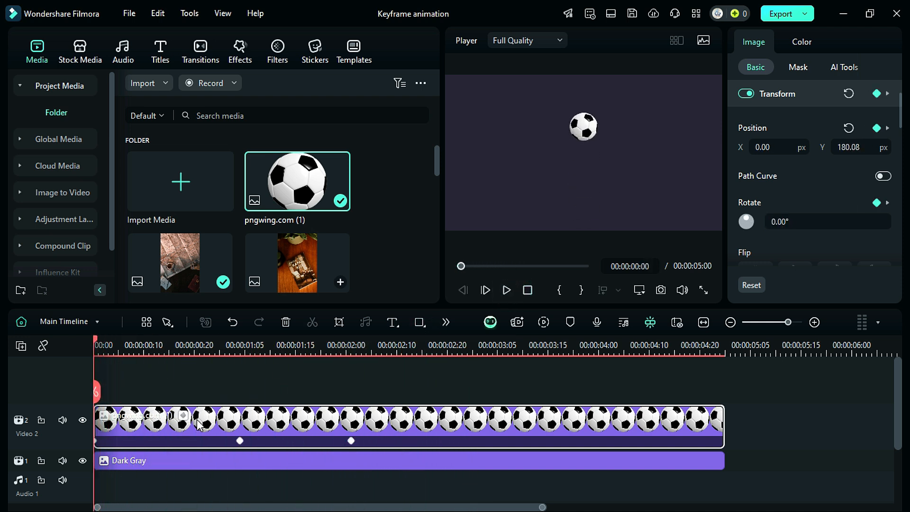
Step: Show the ball clip's keyframe animation graph and select the Position Y curve
right_click(197, 423)
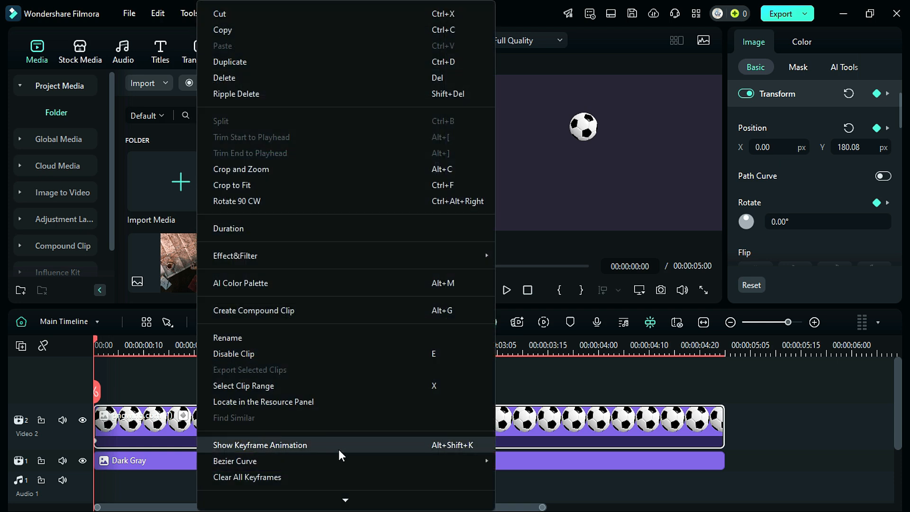
left_click(260, 444)
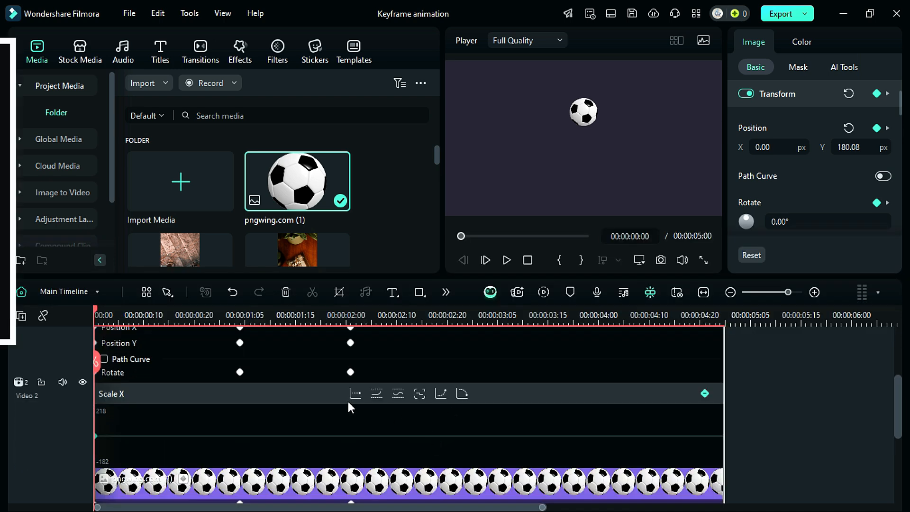
left_click(397, 393)
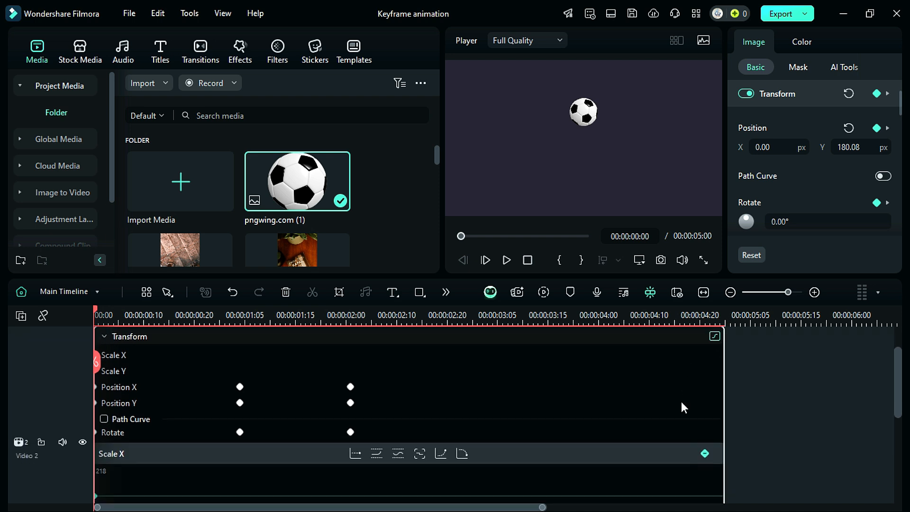
left_click(583, 112)
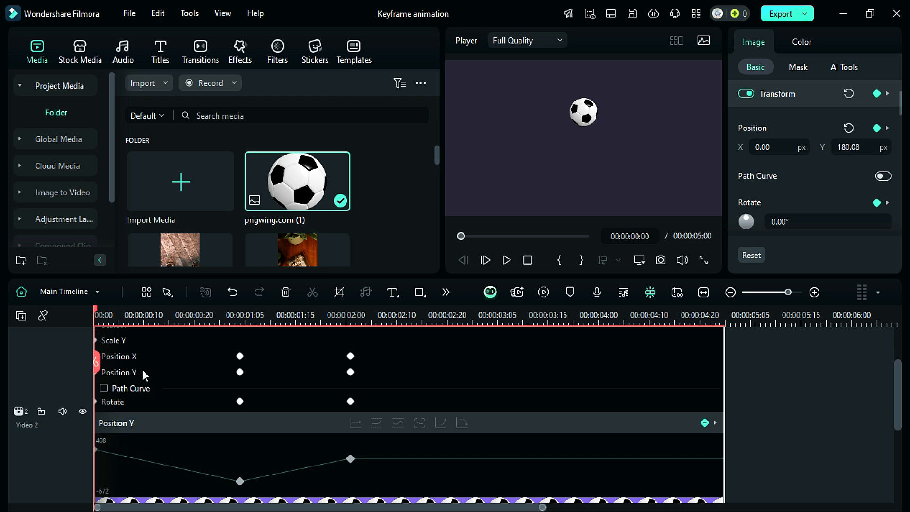
Step: Ease the Position Y keyframes at the drop's bottom and rebound's top, reshaping the Bezier curve
left_click(119, 356)
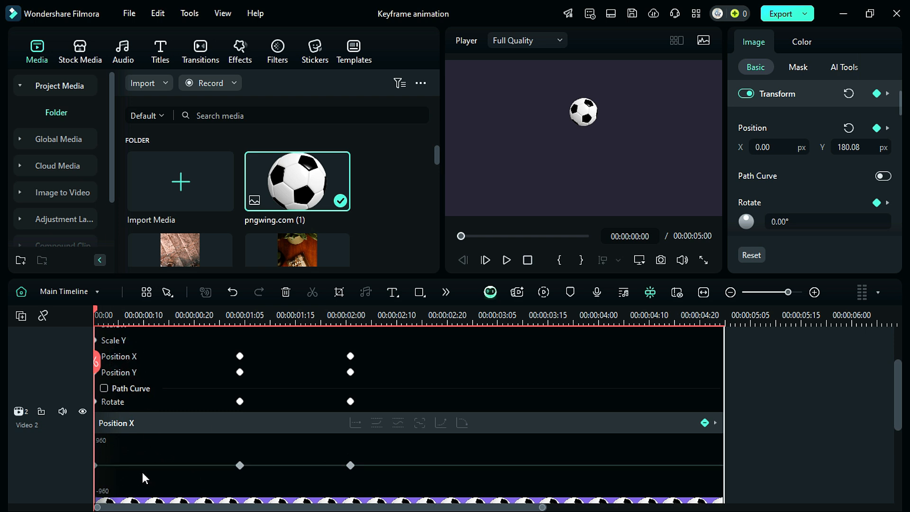
mouse_move(145, 365)
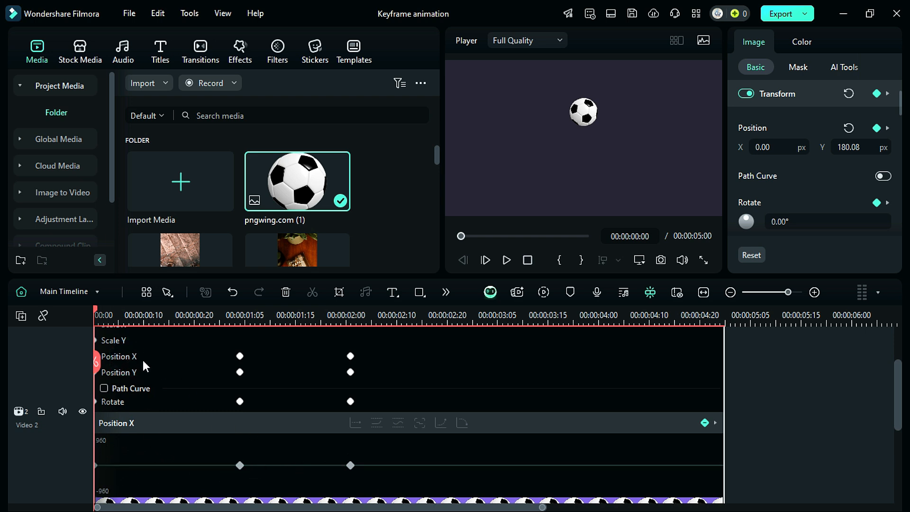
left_click(118, 372)
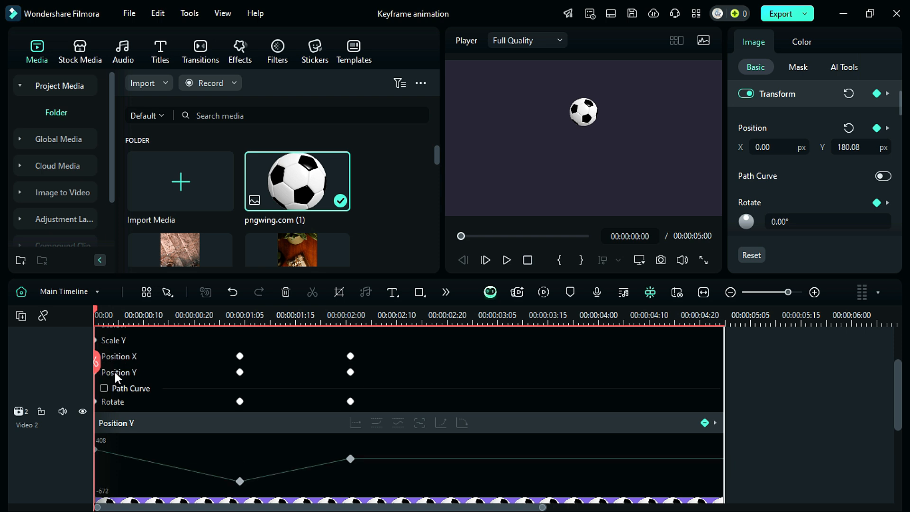
scroll("down", 3)
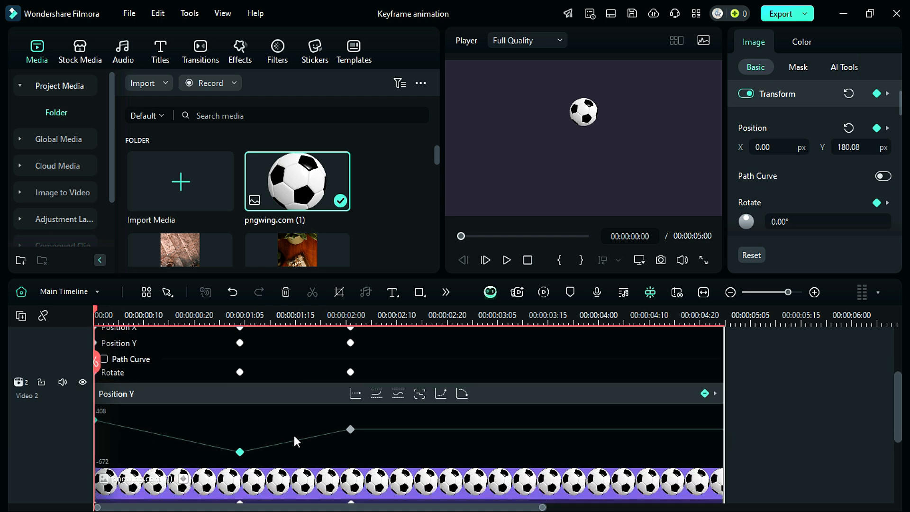
left_click(462, 393)
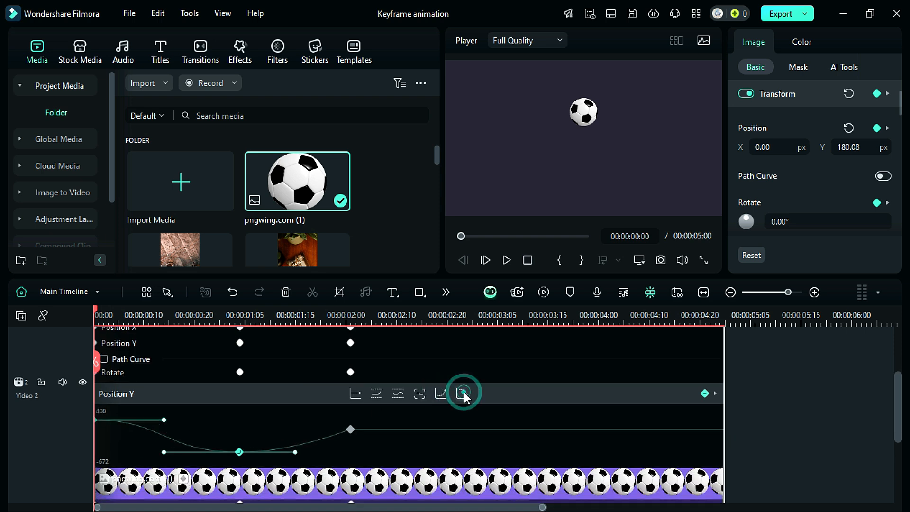
left_click(462, 393)
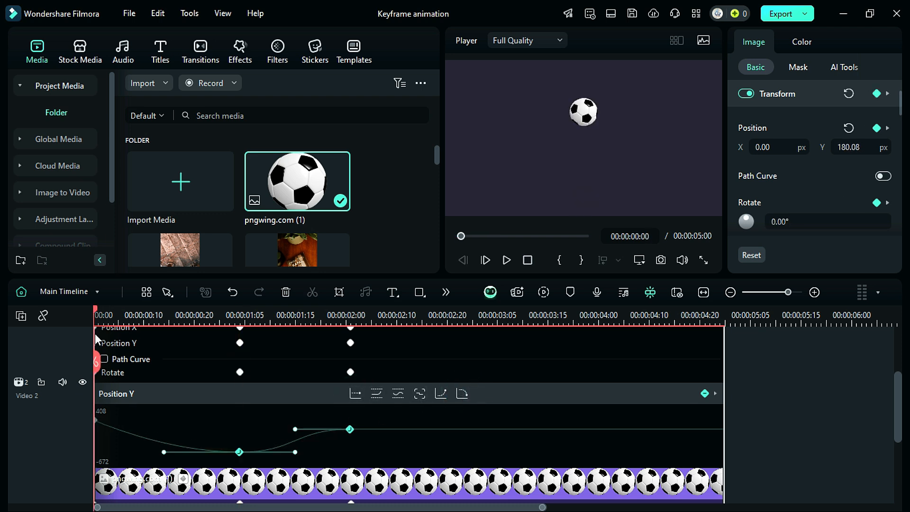
left_click(506, 260)
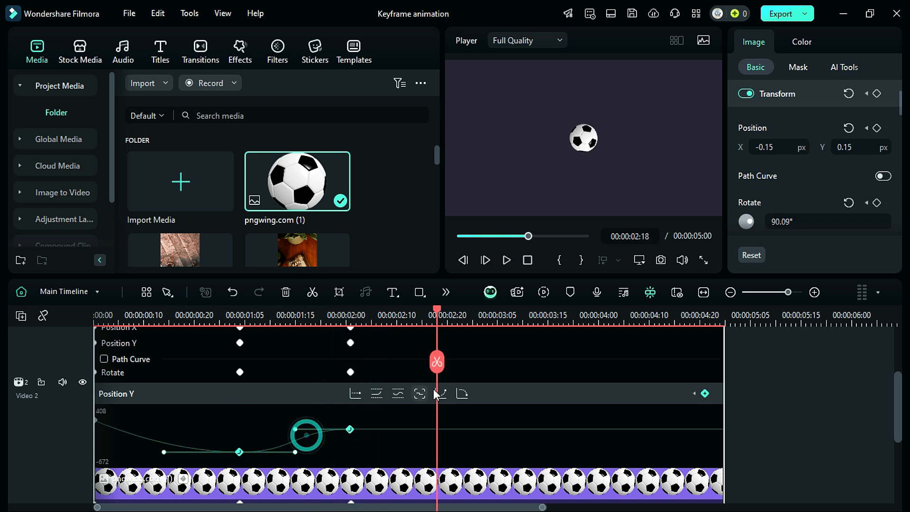
left_click(506, 260)
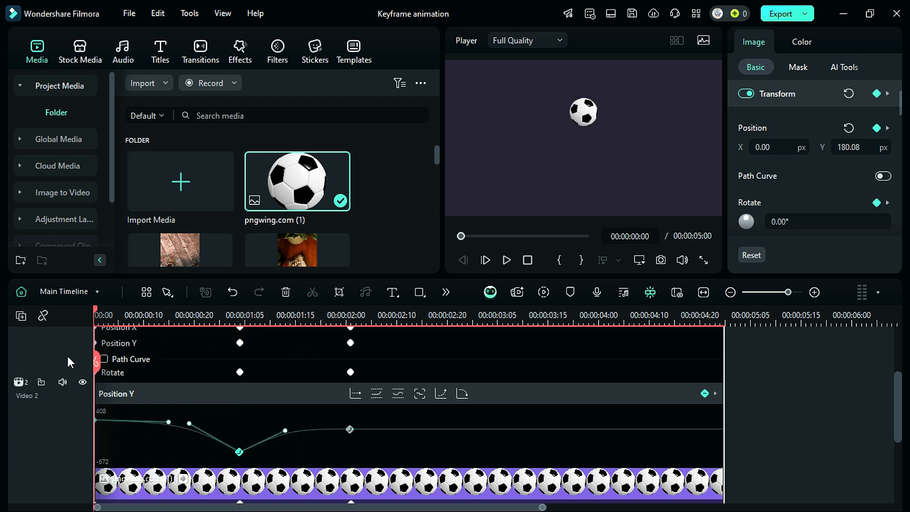
left_click(506, 259)
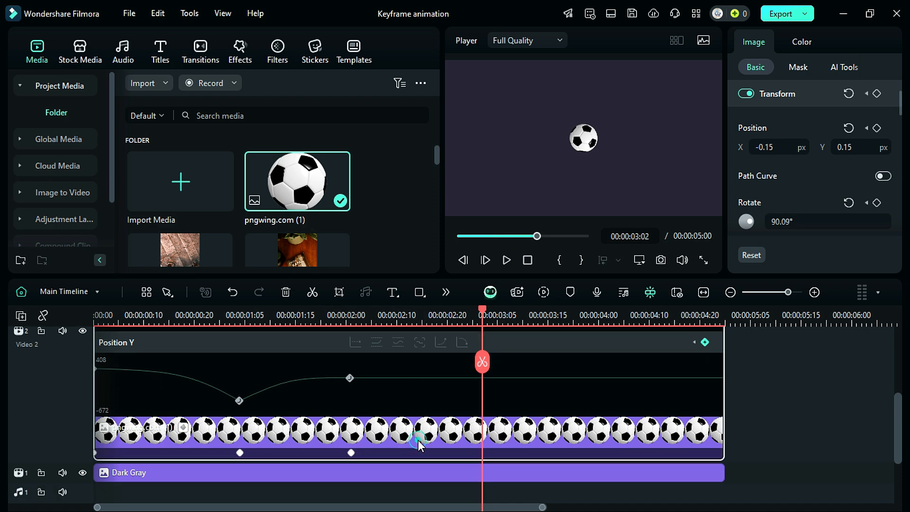
Step: Hide Keyframe Animation on the ball clip from its right-click menu
right_click(418, 438)
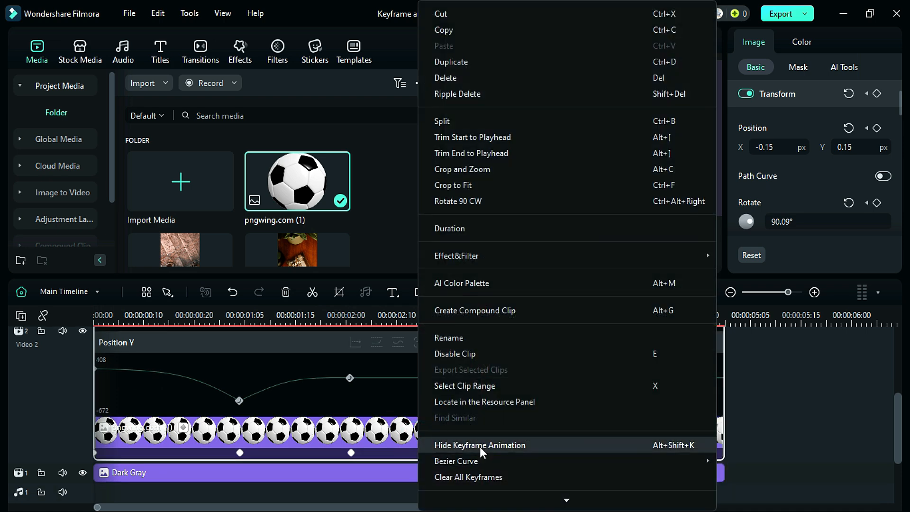
left_click(479, 445)
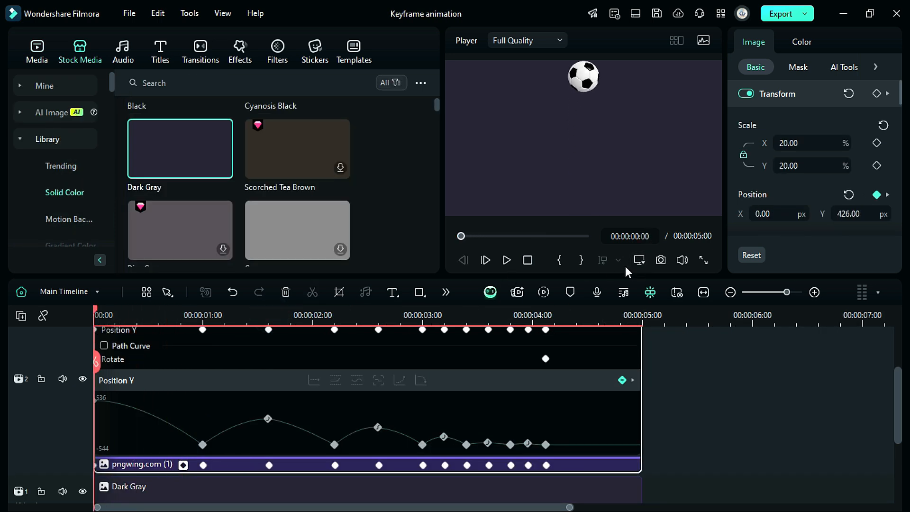
Step: Review the multi-bounce eased Position Y curve and play back the shrinking-bounce animation
left_click(506, 259)
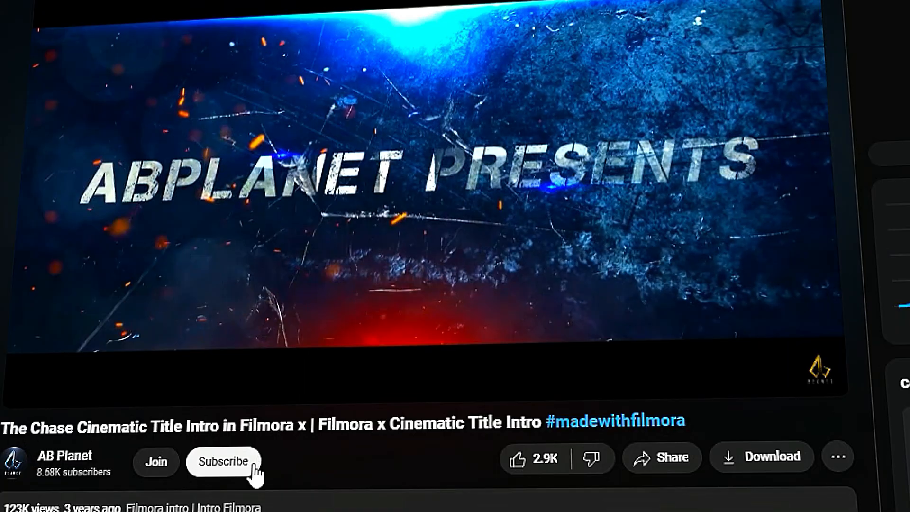
left_click(223, 461)
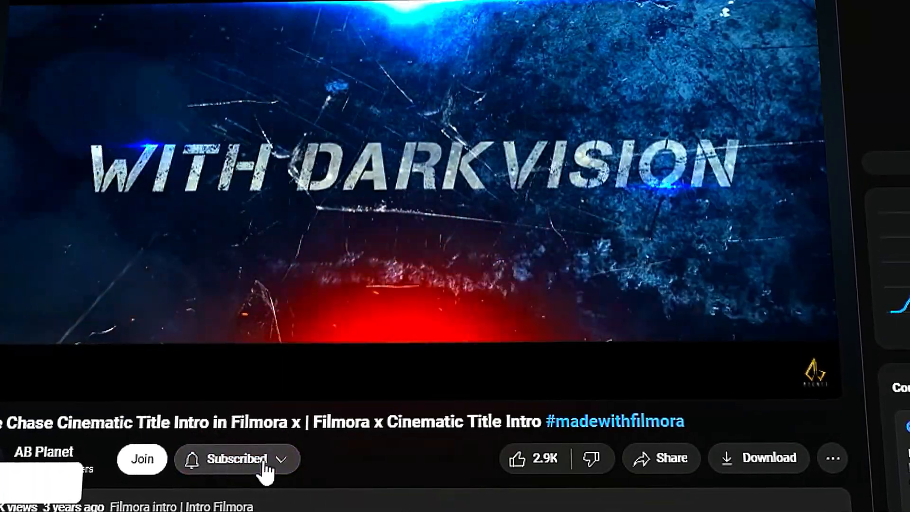